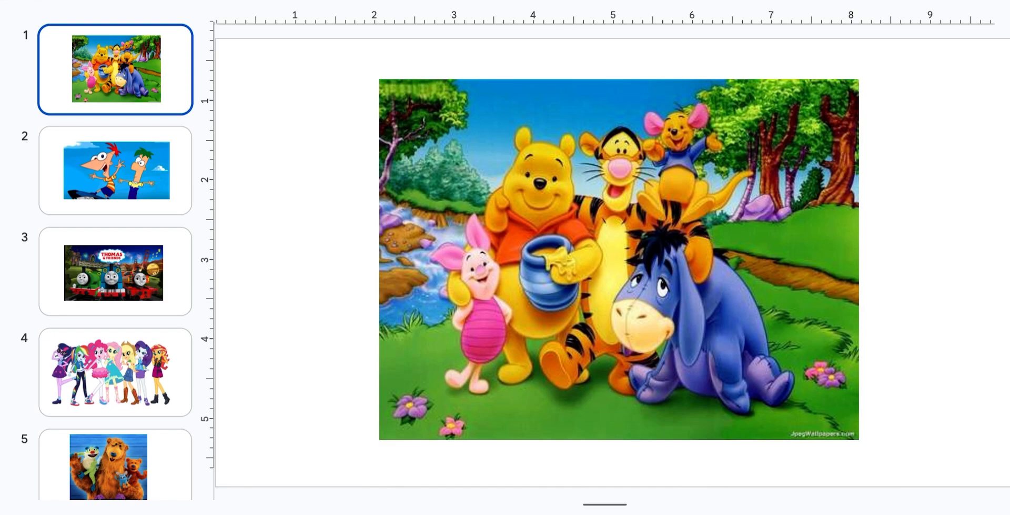
Browse from slide 2 back to slide 1, then show slide 9 with the green one-eyed monster.
click(116, 170)
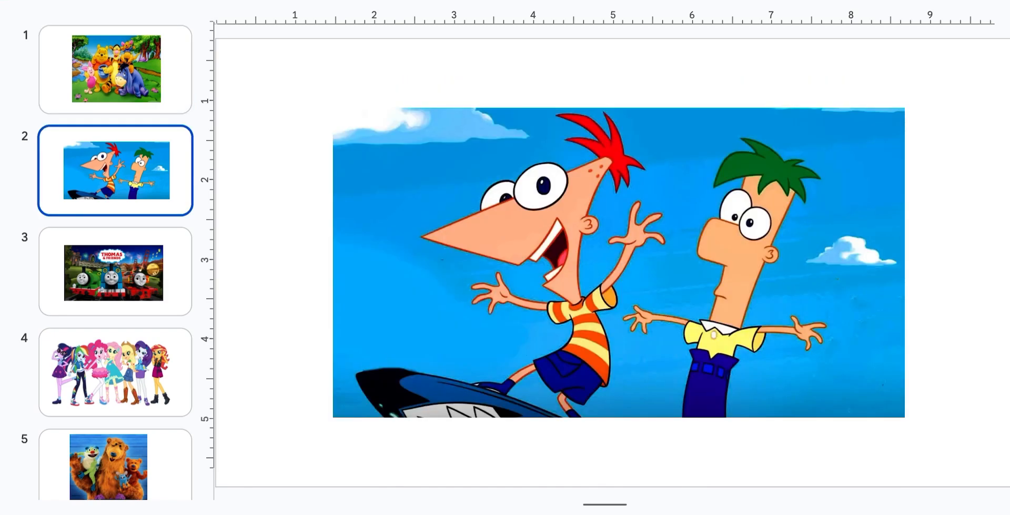
click(114, 68)
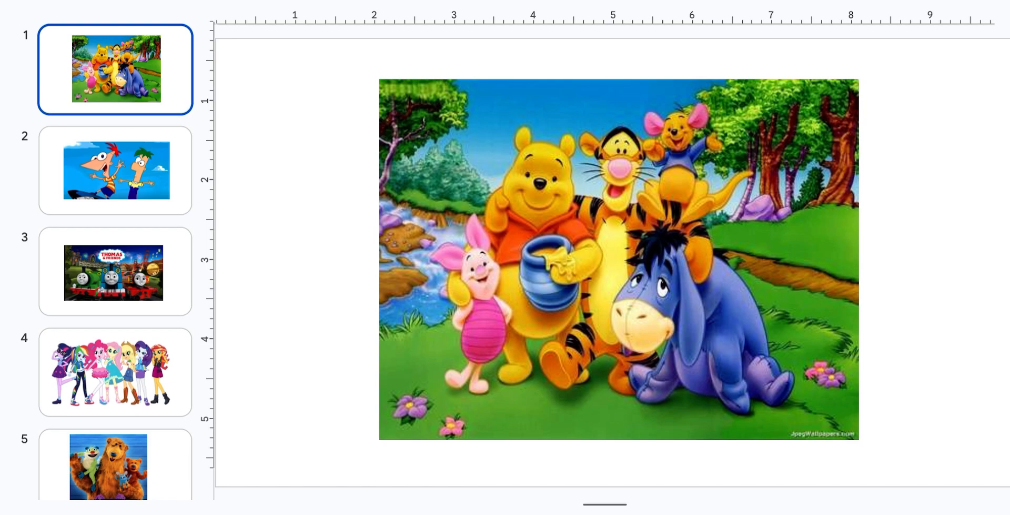
click(115, 272)
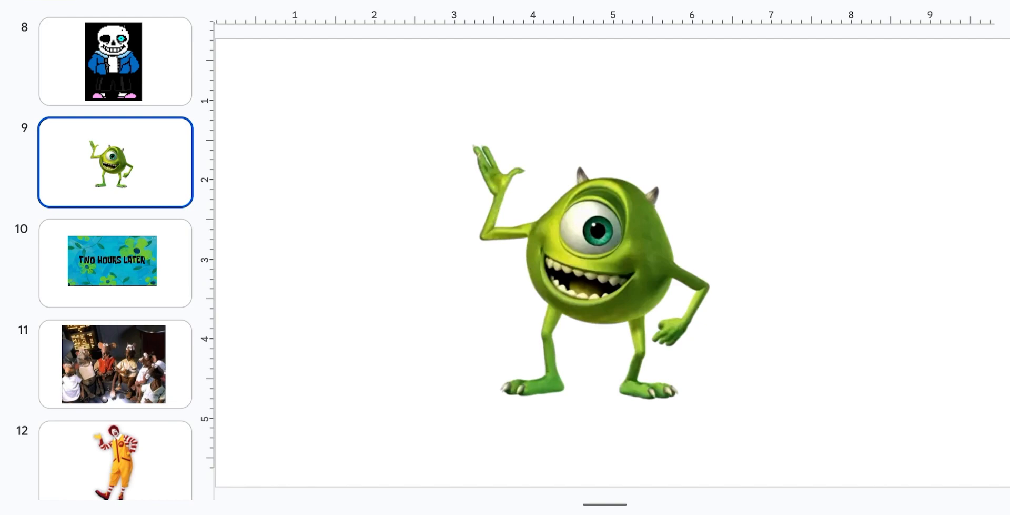
Browse slides 10, 11 and 13, returning to the first slide with the bear by the stream.
click(115, 263)
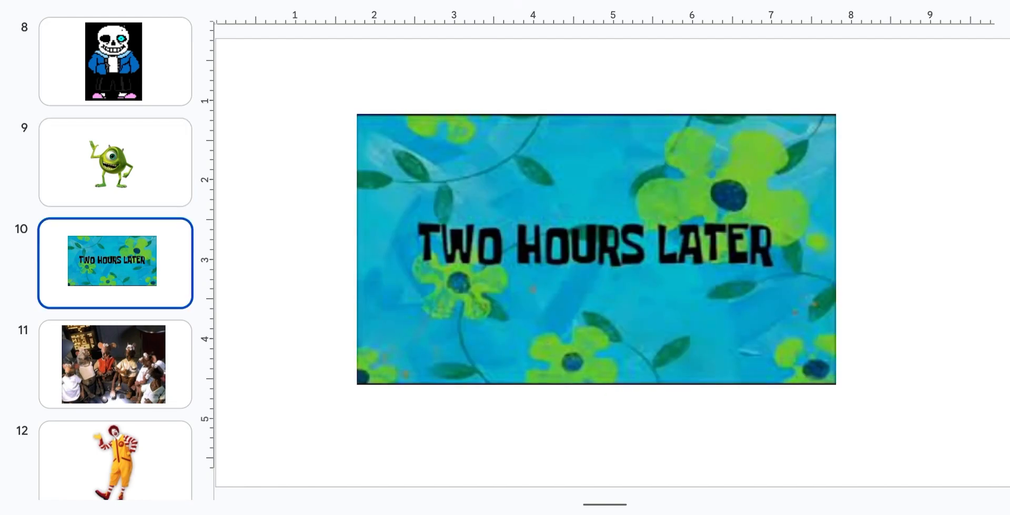
click(114, 365)
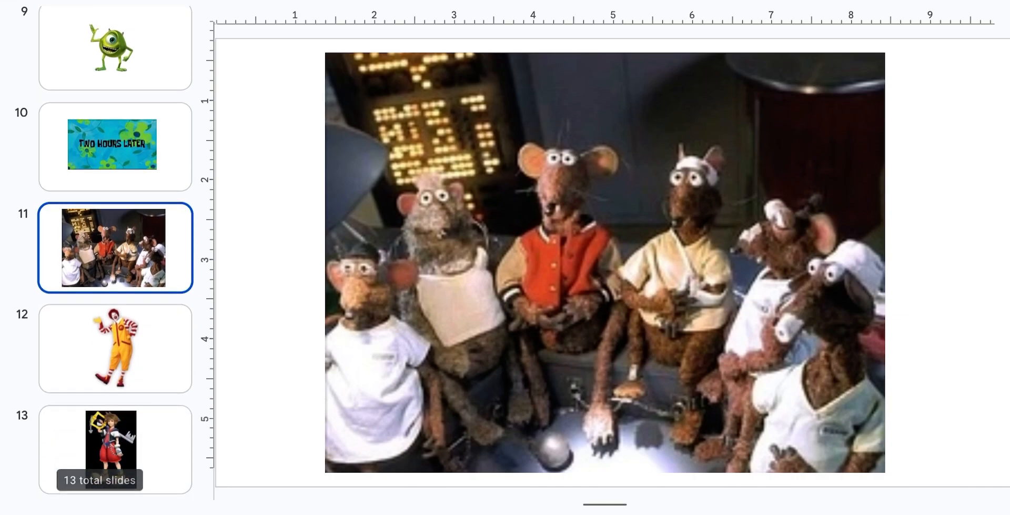
click(114, 347)
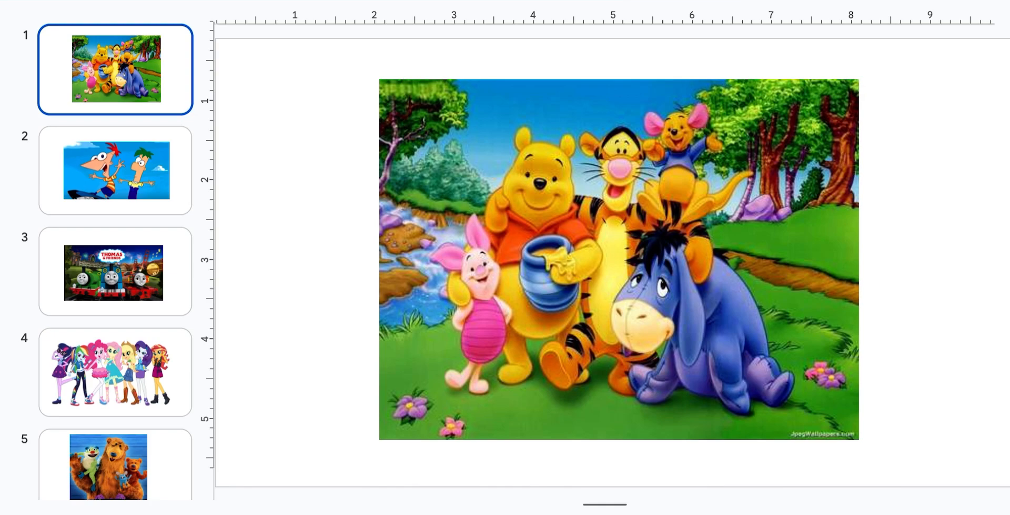
click(114, 169)
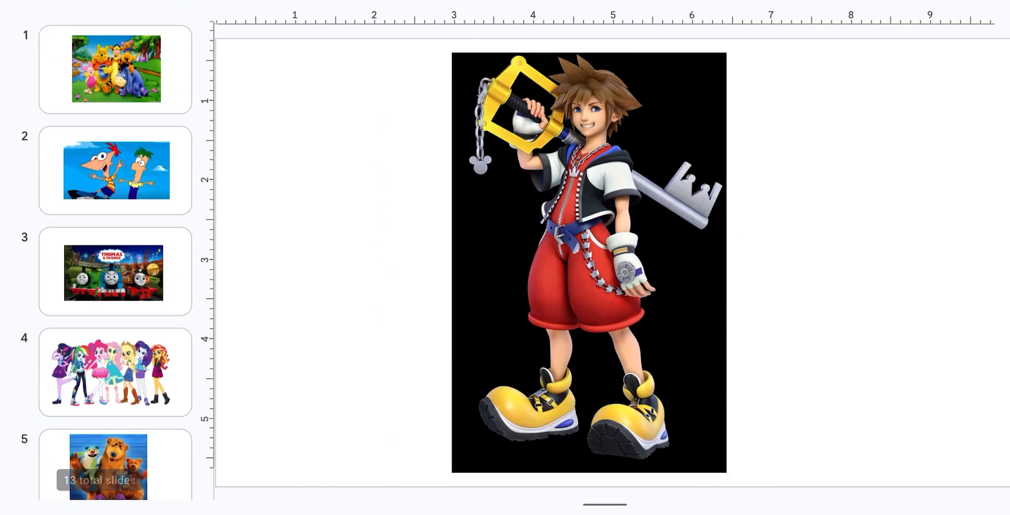
click(115, 68)
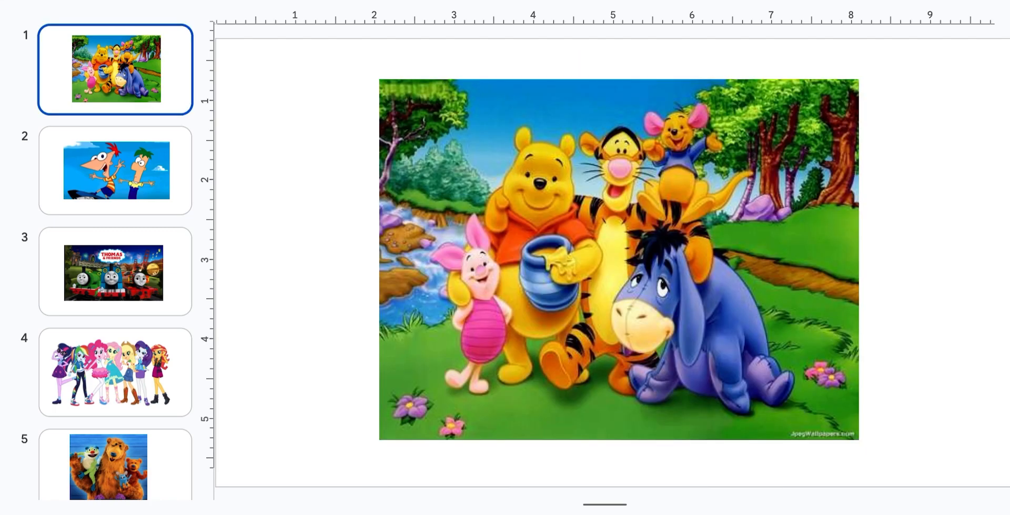